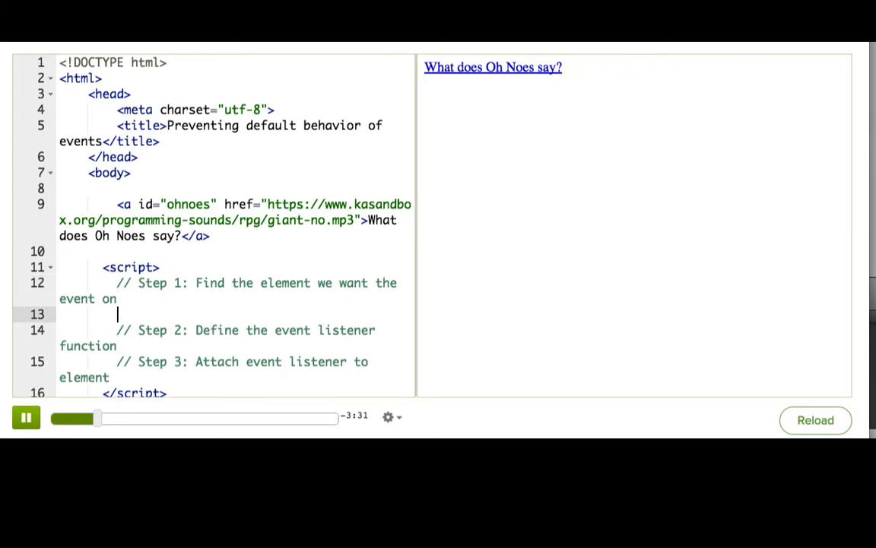
- Declare var ohnoesEl = document.getElementById("ohnoes"); under the Step 1 comment
{"action": "type", "text": "var oh"}
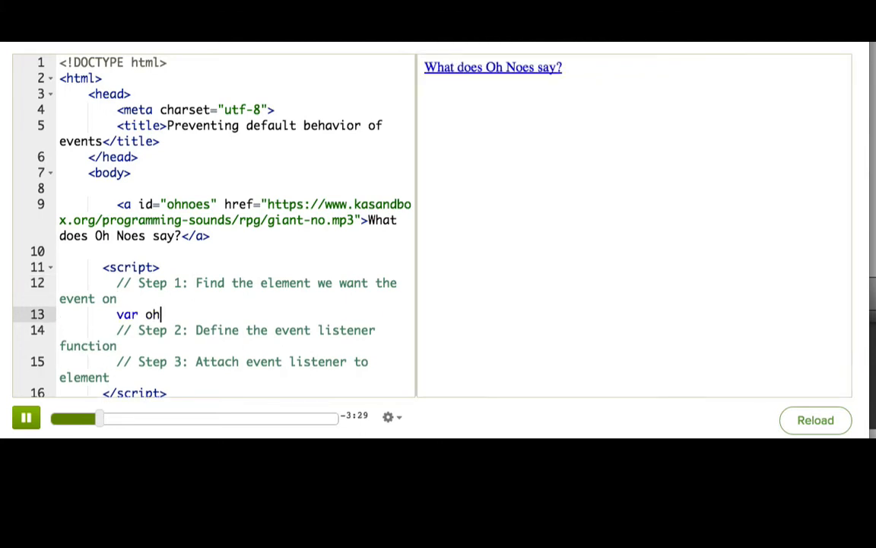
{"action": "type", "text": "noesEl ="}
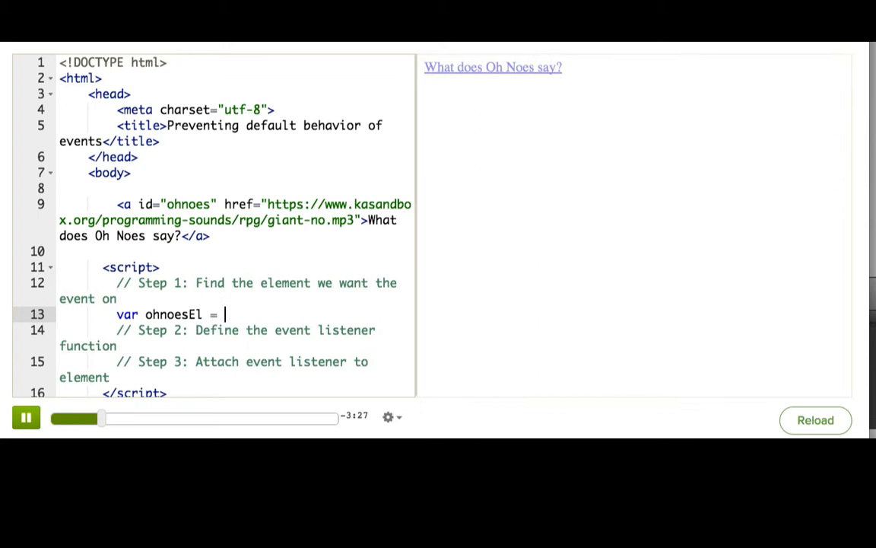
{"action": "type", "text": "document.getEl"}
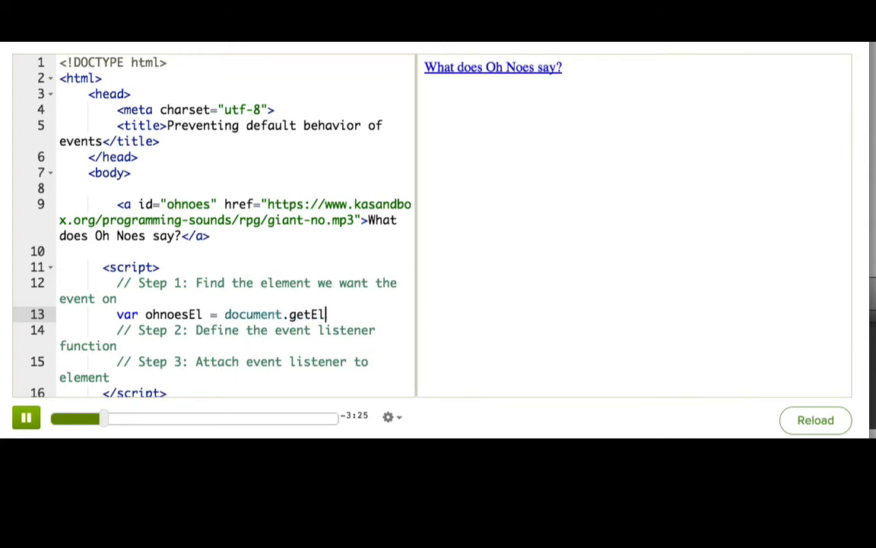
{"action": "type", "text": "ementById()"}
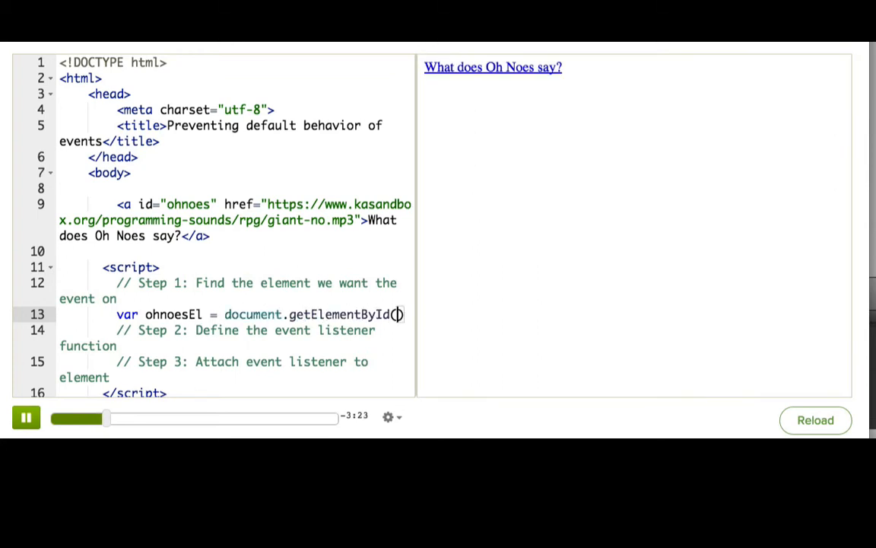
{"action": "type", "text": "\"ohnoes\""}
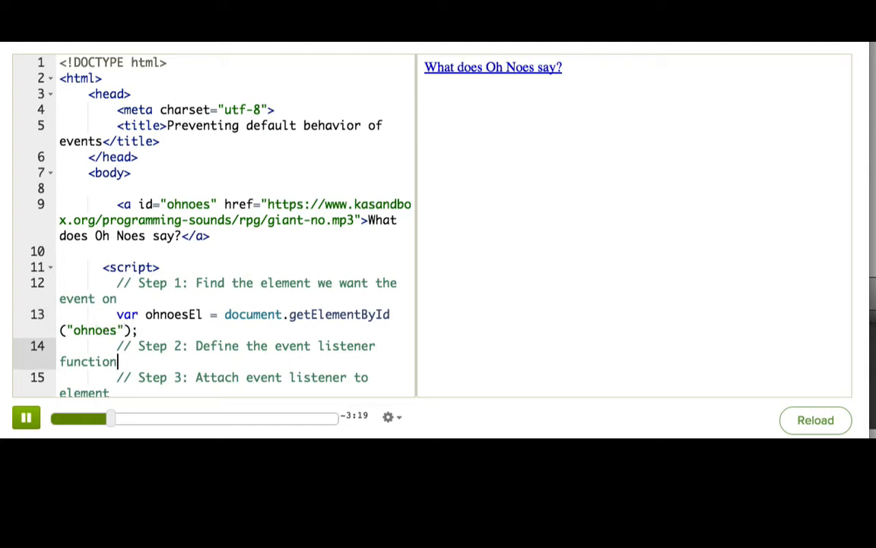
- Start the onOhNoesClick function and create an audio element with createElement("audio")
{"action": "type", "text": "var"}
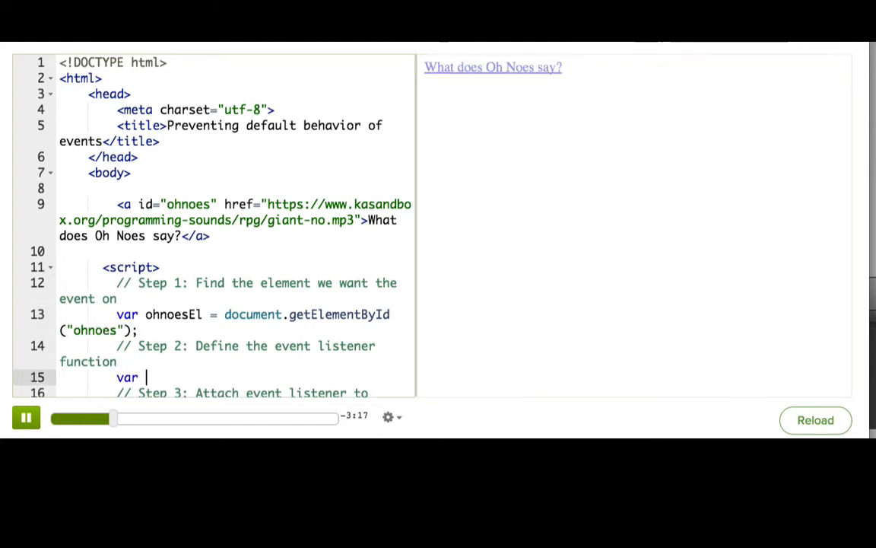
{"action": "type", "text": "onOhNoesCl"}
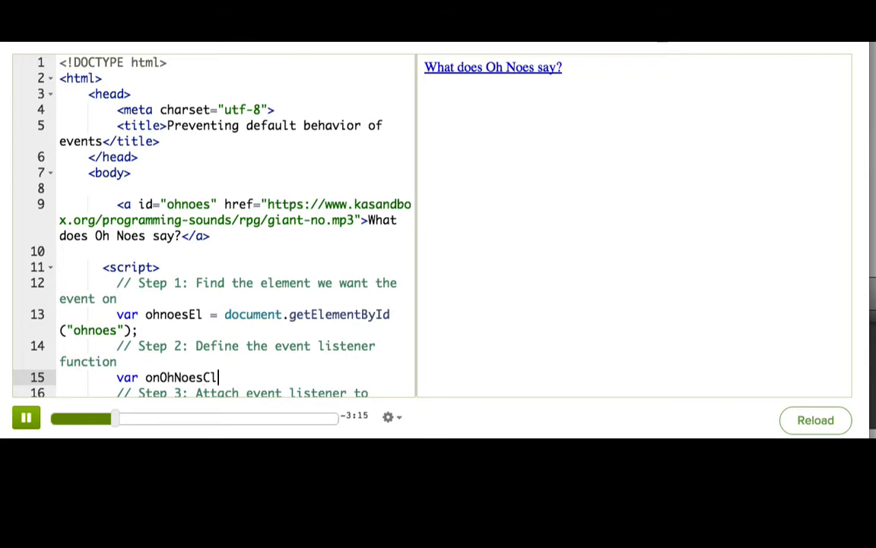
{"action": "type", "text": "ick = function() {"}
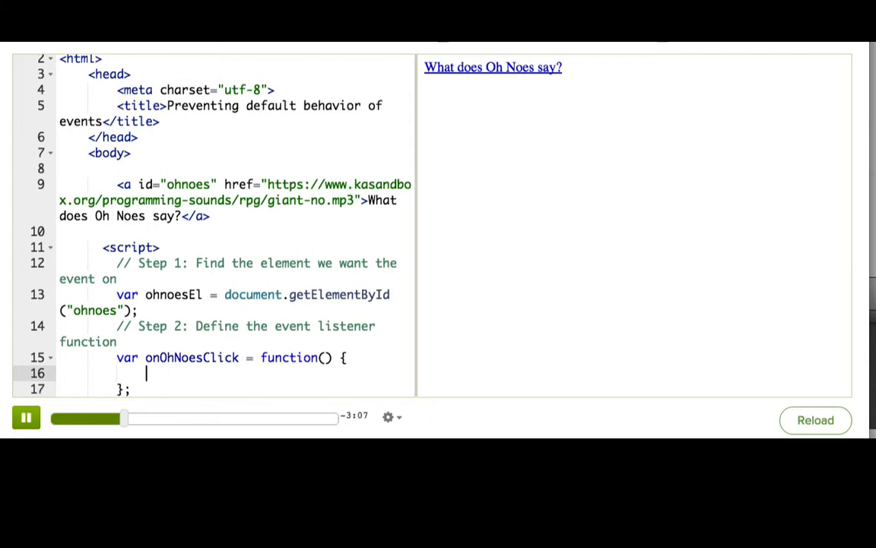
{"action": "type", "text": "var audioEl = document.createEle"}
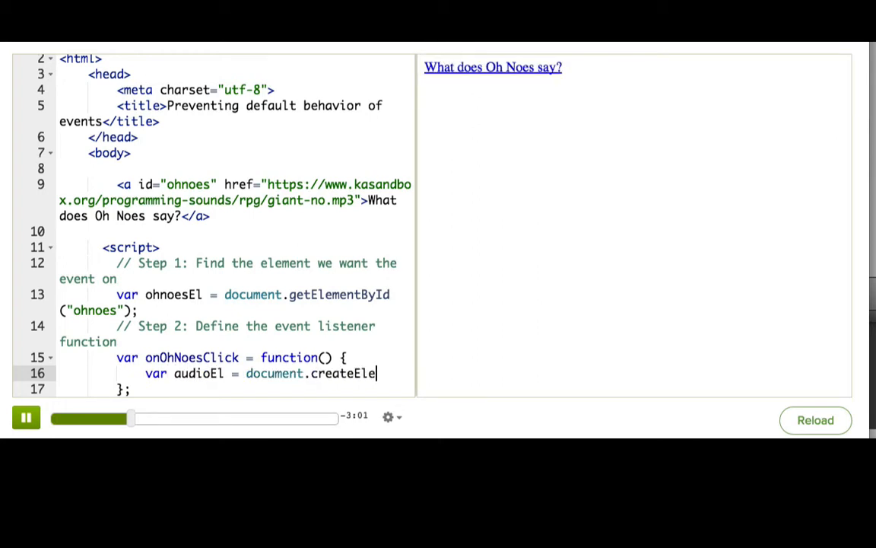
{"action": "type", "text": "ment(\"audio\")"}
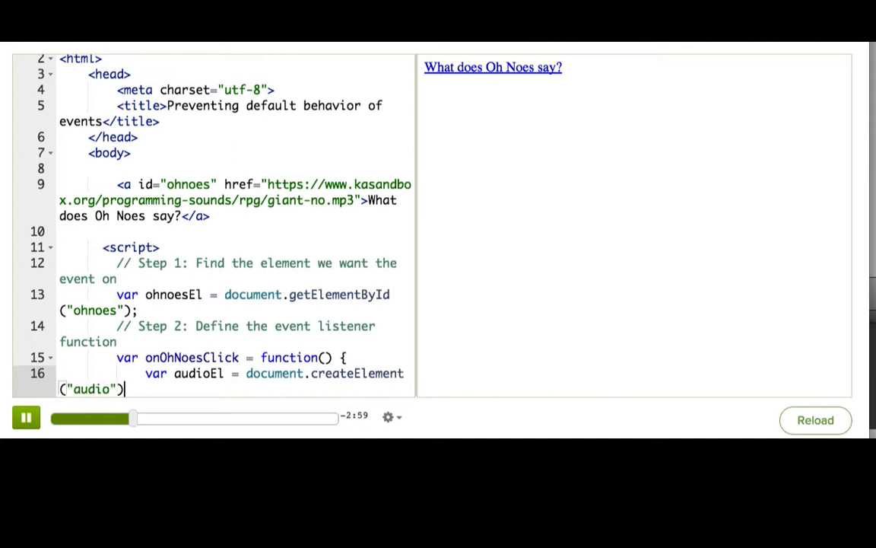
{"action": "type", "text": ";"}
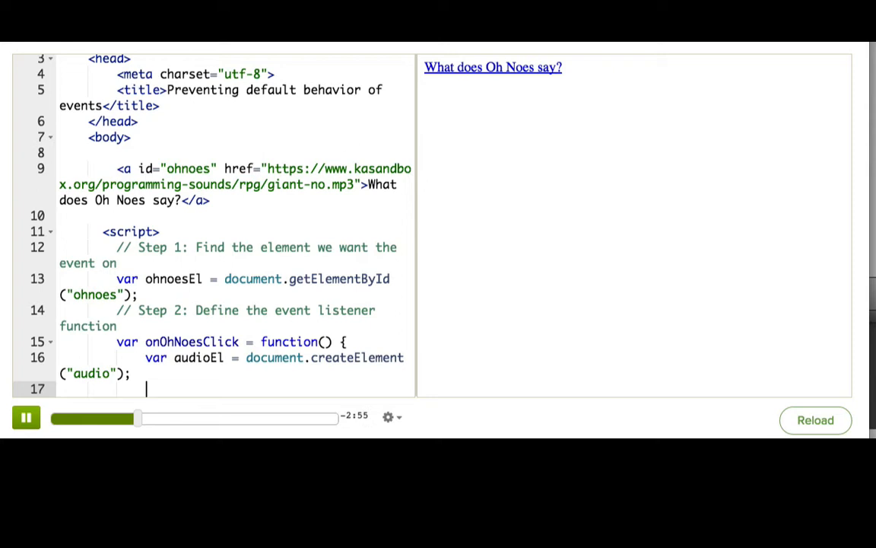
- Set the audio element's src to giant-no.mp3, enable autoplay, and append audioEl to document.body
{"action": "type", "text": "audio.src = \"https://www.kasandbox.org/programming-sounds/rpg/giant-no.mp3\";"}
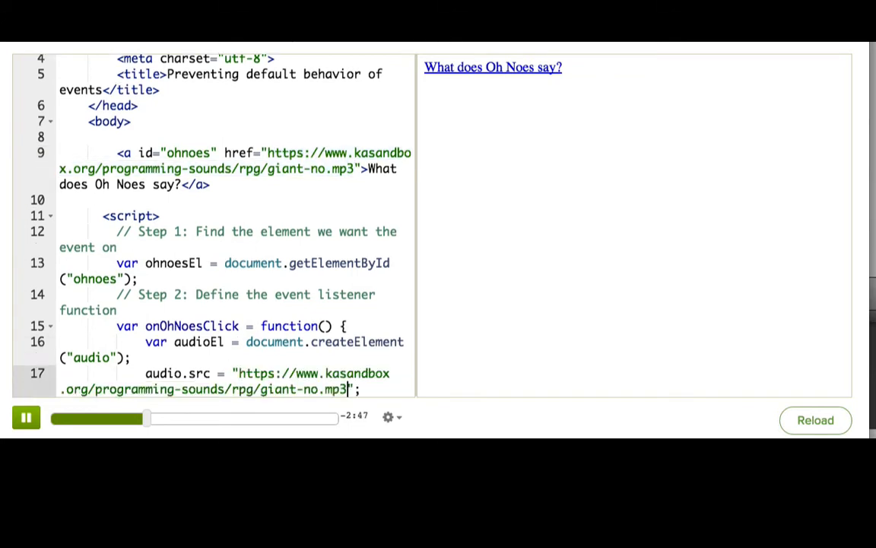
{"action": "type", "text": "El"}
{"action": "key", "text": "enter"}
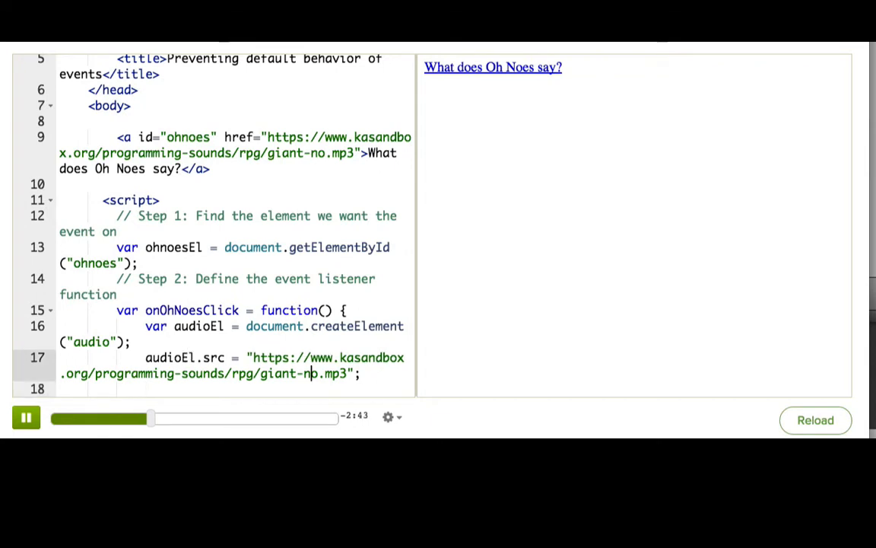
{"action": "type", "text": "a"}
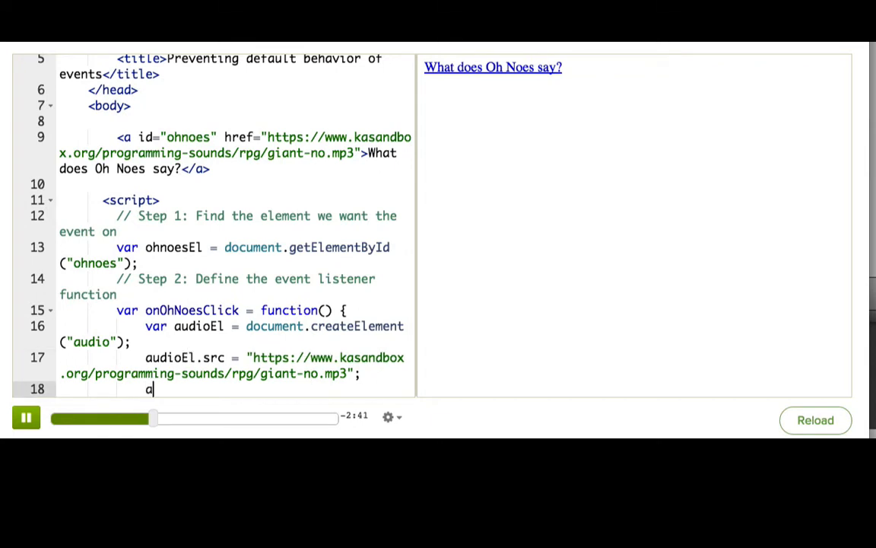
{"action": "type", "text": "udioEl.autoplay = \"true"}
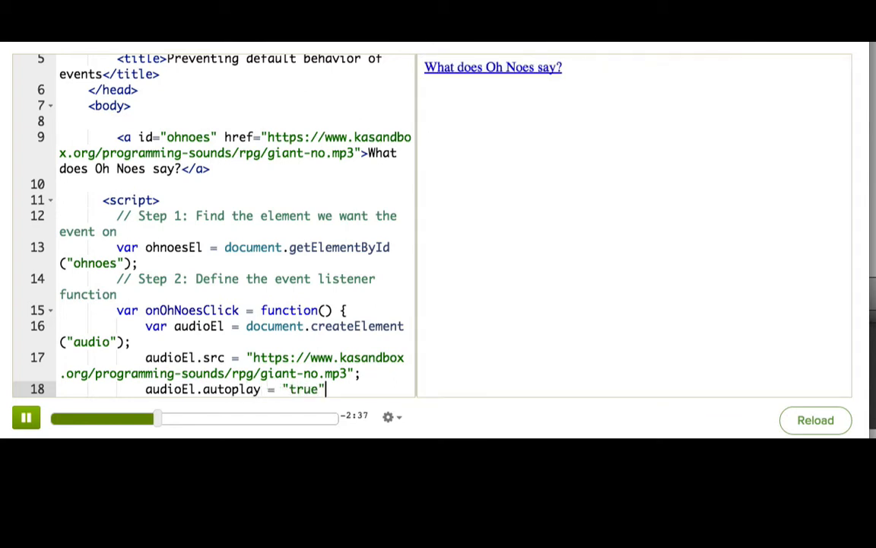
{"action": "type", "text": ";"}
{"action": "type", "text": "document.body.append"}
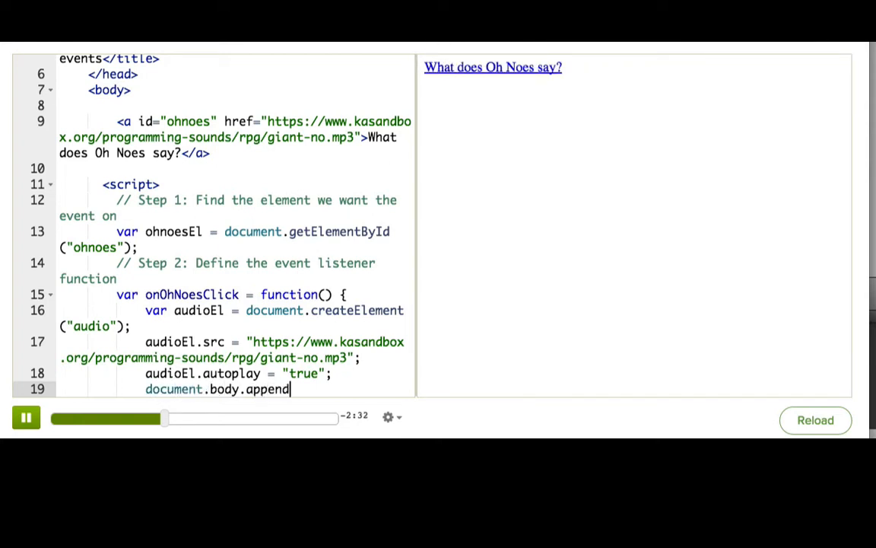
{"action": "type", "text": "Child(audio"}
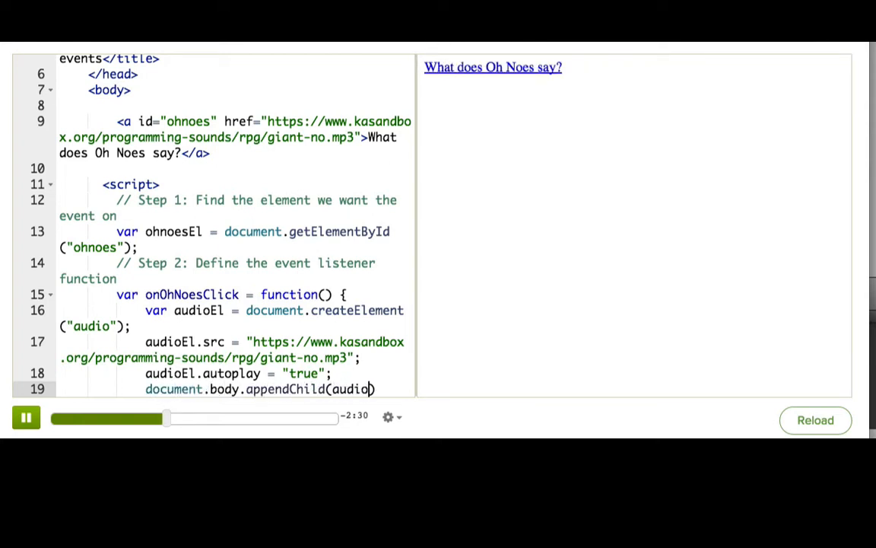
{"action": "type", "text": "El);"}
{"action": "type", "text": "// Step 3: Attach event listener to element"}
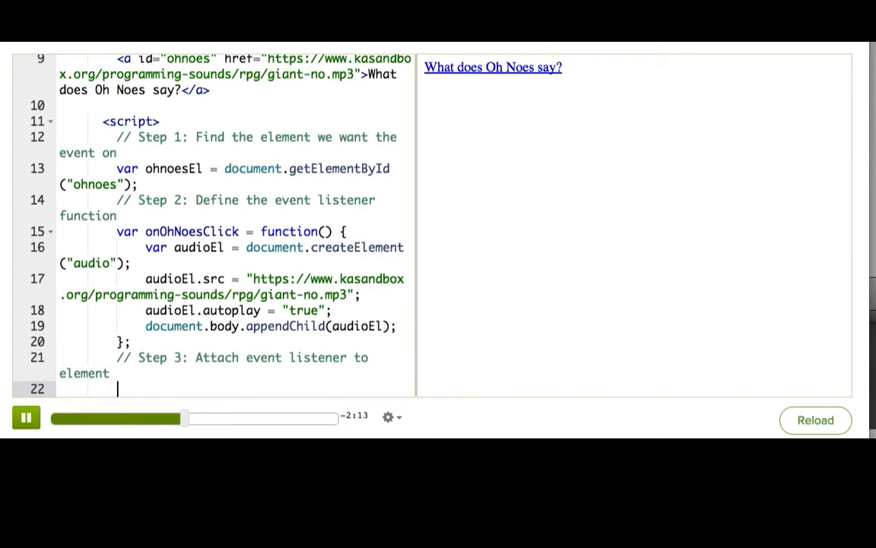
- Write ohnoesEl.addEventListener("click", onOhNoesClick) under the Step 3 comment
{"action": "type", "text": "ohnoesEl.ad"}
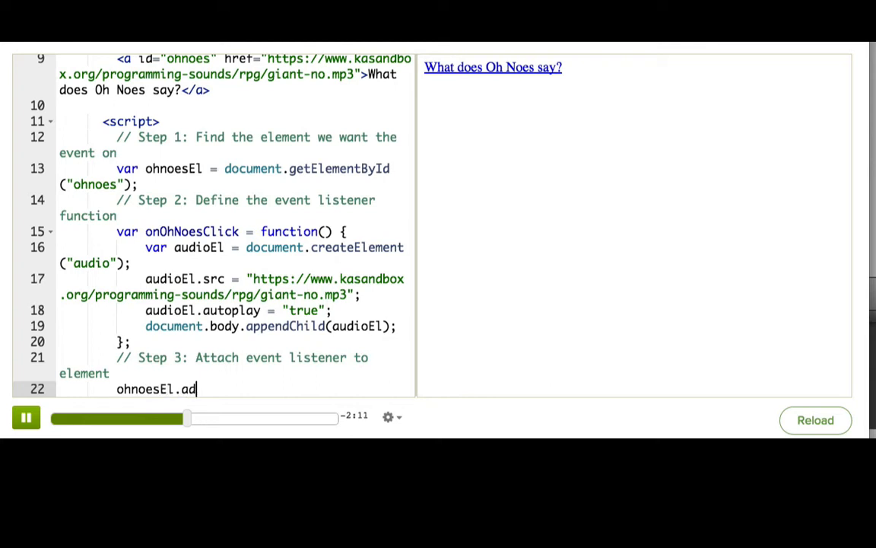
{"action": "type", "text": "dEventListener(\"click"}
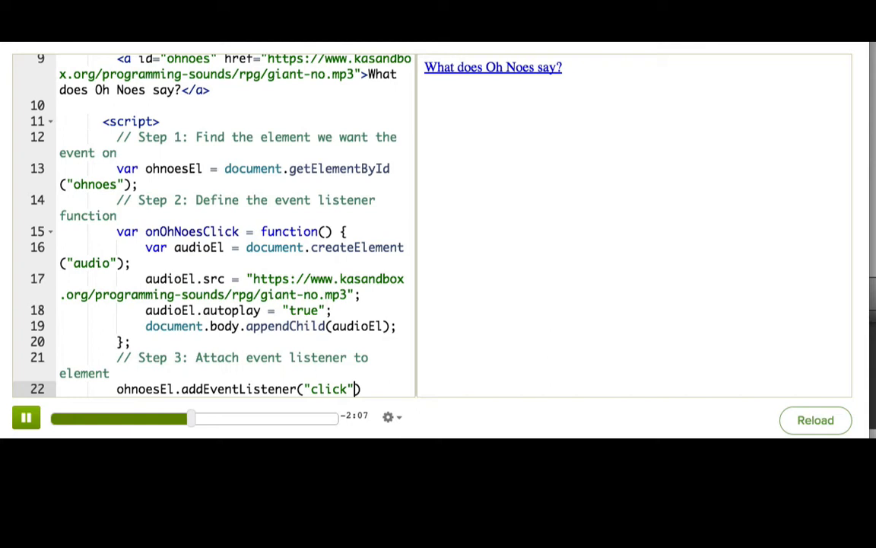
{"action": "type", "text": ", onOhN"}
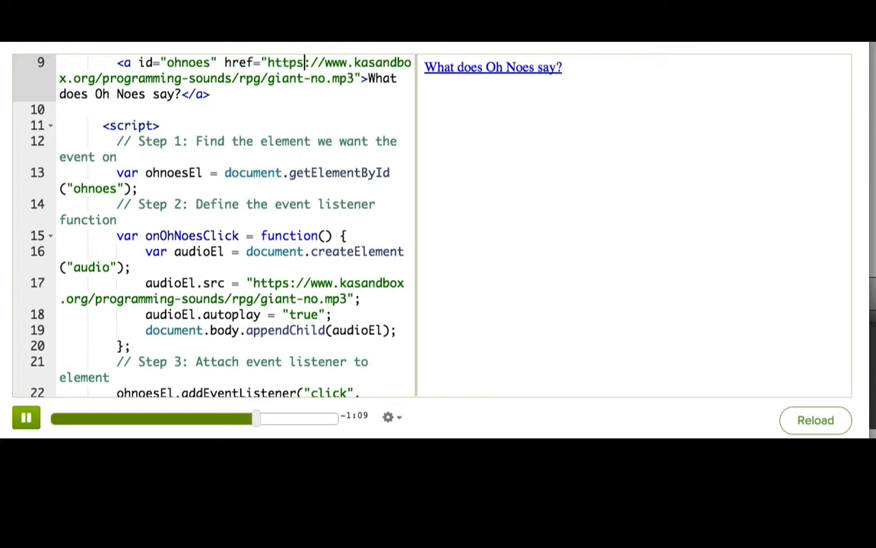
- Give onOhNoesClick a parameter e and make e.preventDefault(); its first line
{"action": "type", "text": "e"}
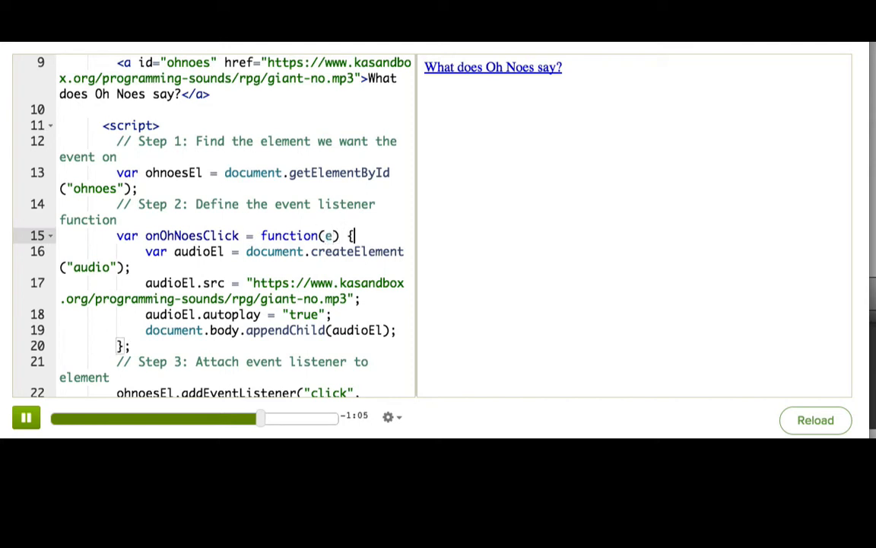
{"action": "type", "text": "e.p"}
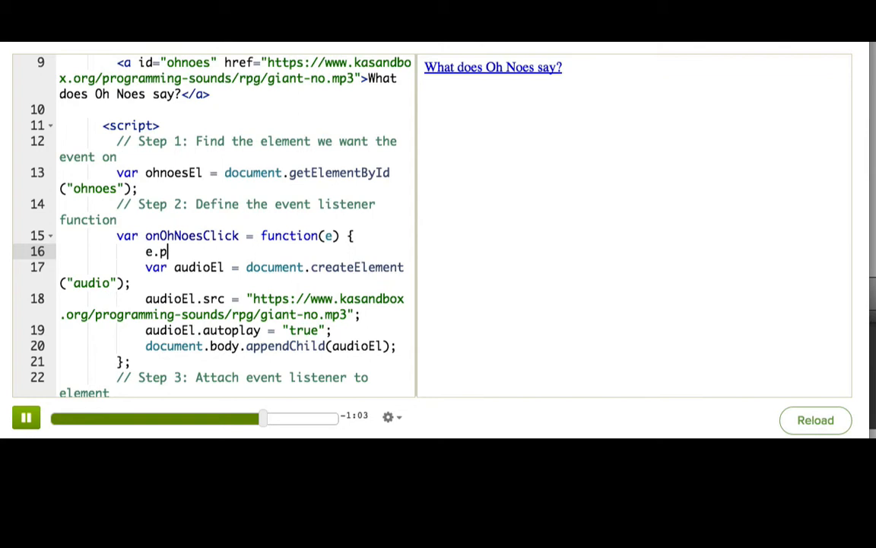
{"action": "type", "text": "reventD"}
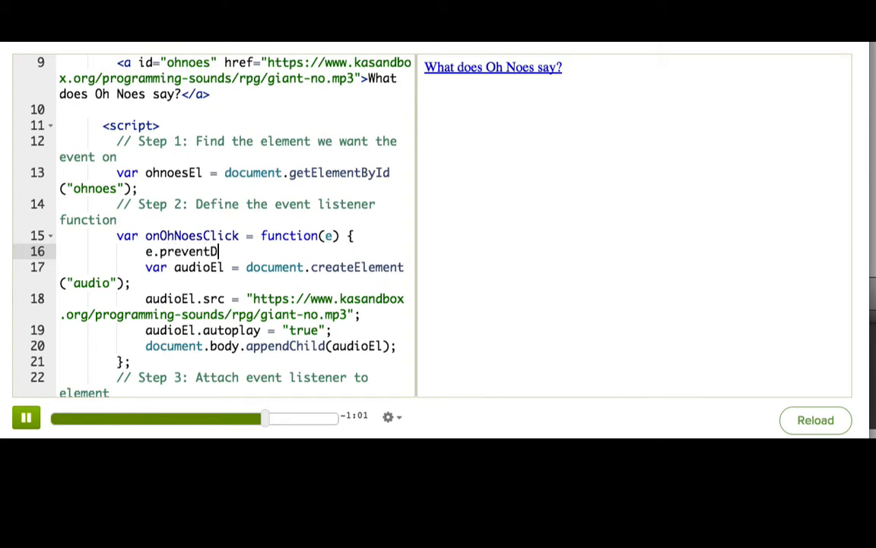
{"action": "type", "text": "efault()"}
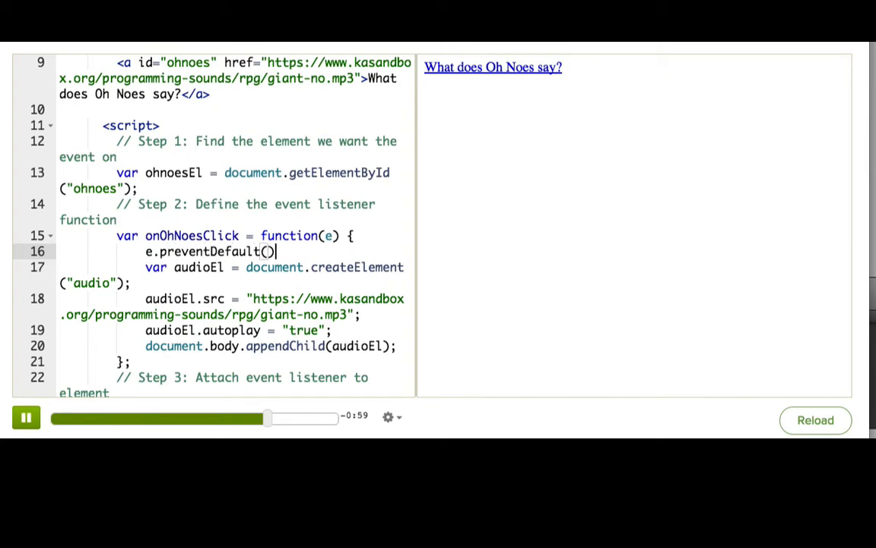
{"action": "type", "text": ";"}
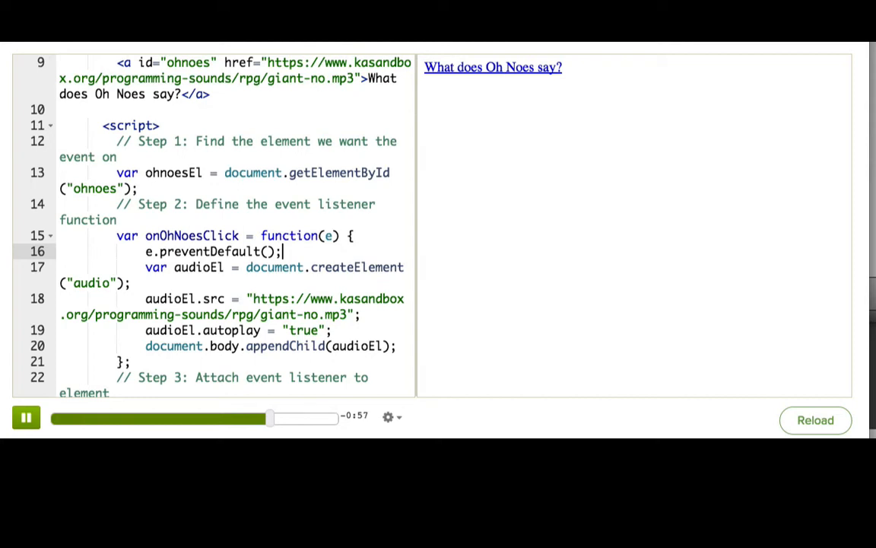